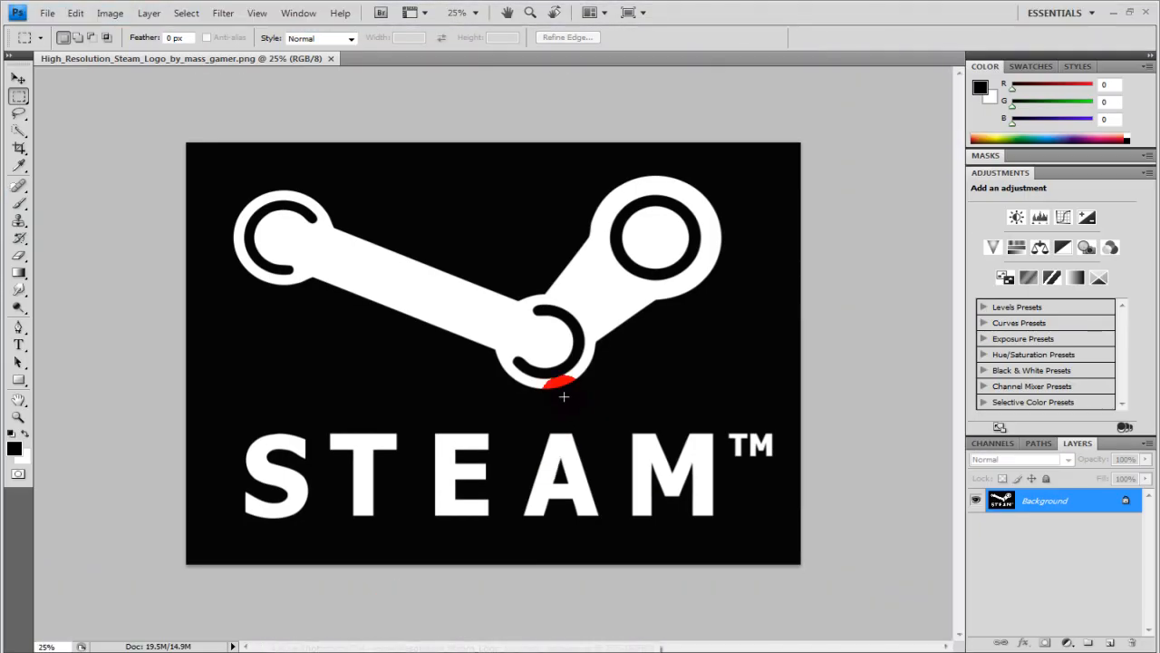
# Step: Draw Pen Tool anchor points around the Steam emblem's edge and its left and right circles
pyautogui.moveTo(563, 396); pyautogui.dragTo(370, 252)
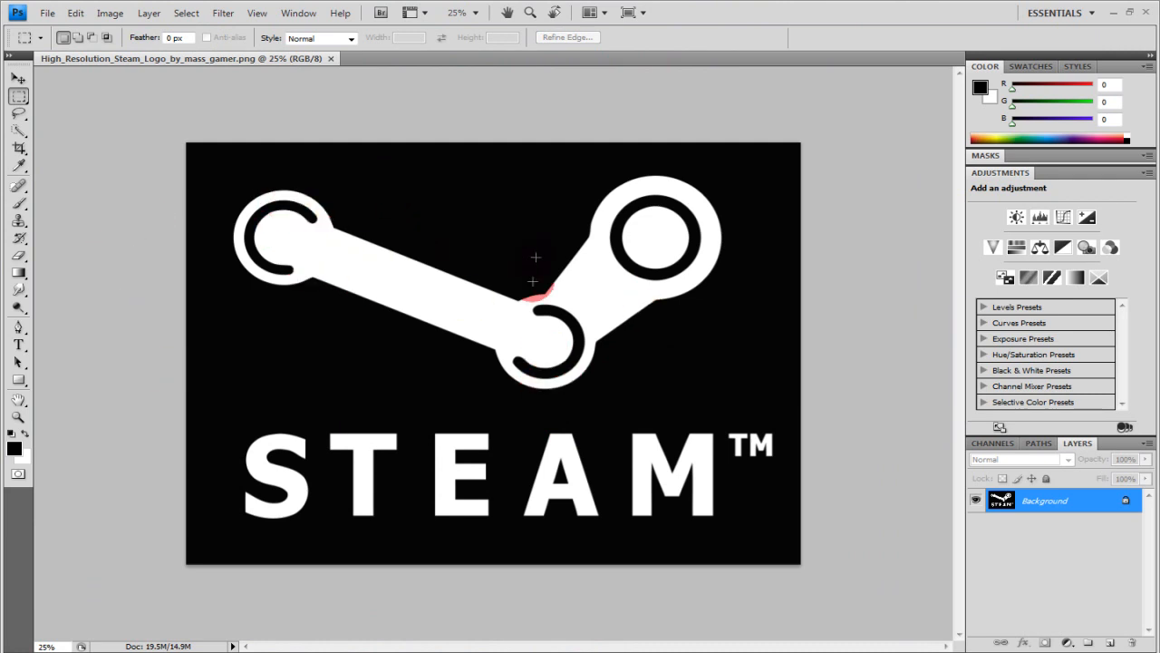
pyautogui.click(675, 306)
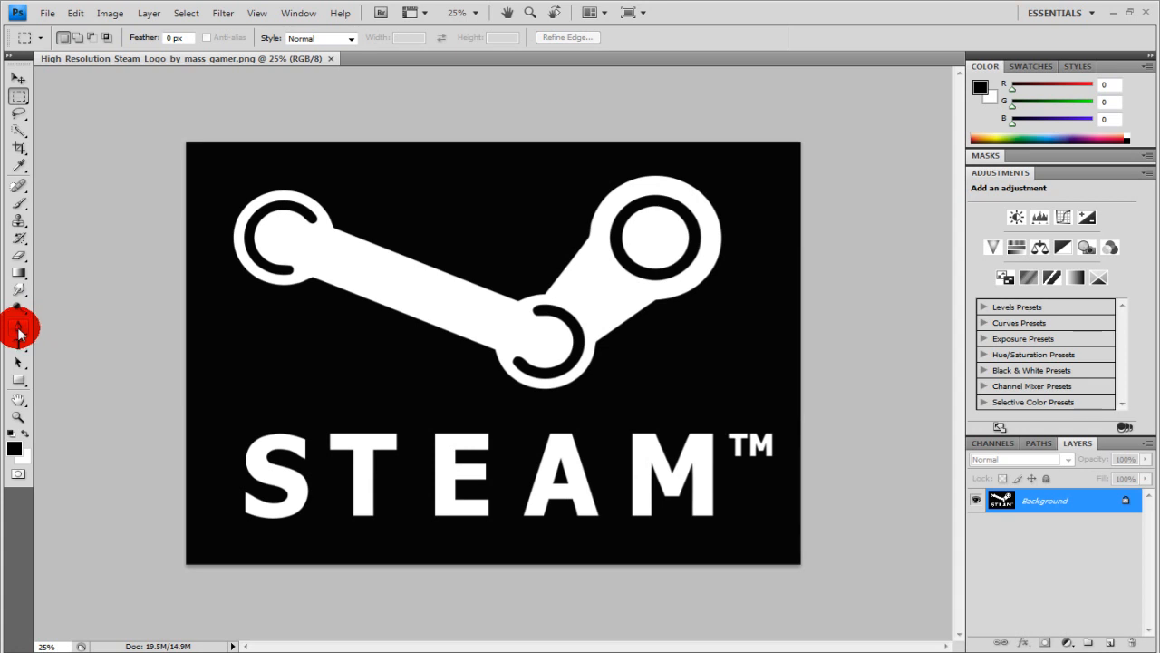
pyautogui.click(18, 327)
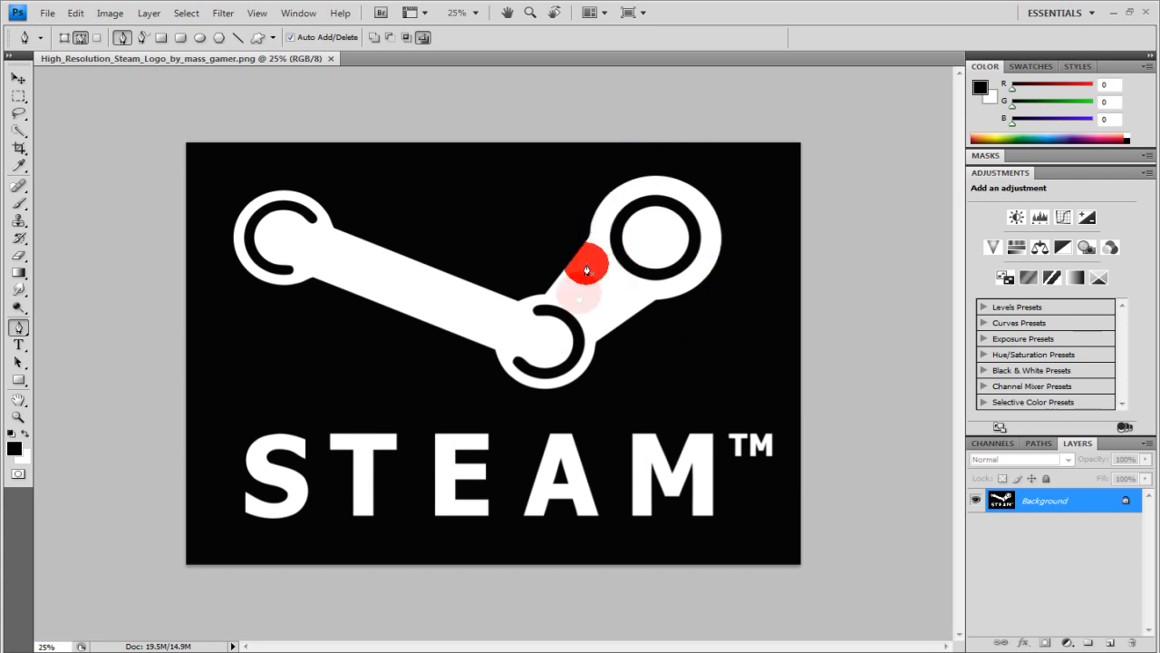
pyautogui.moveTo(587, 267); pyautogui.dragTo(281, 275)
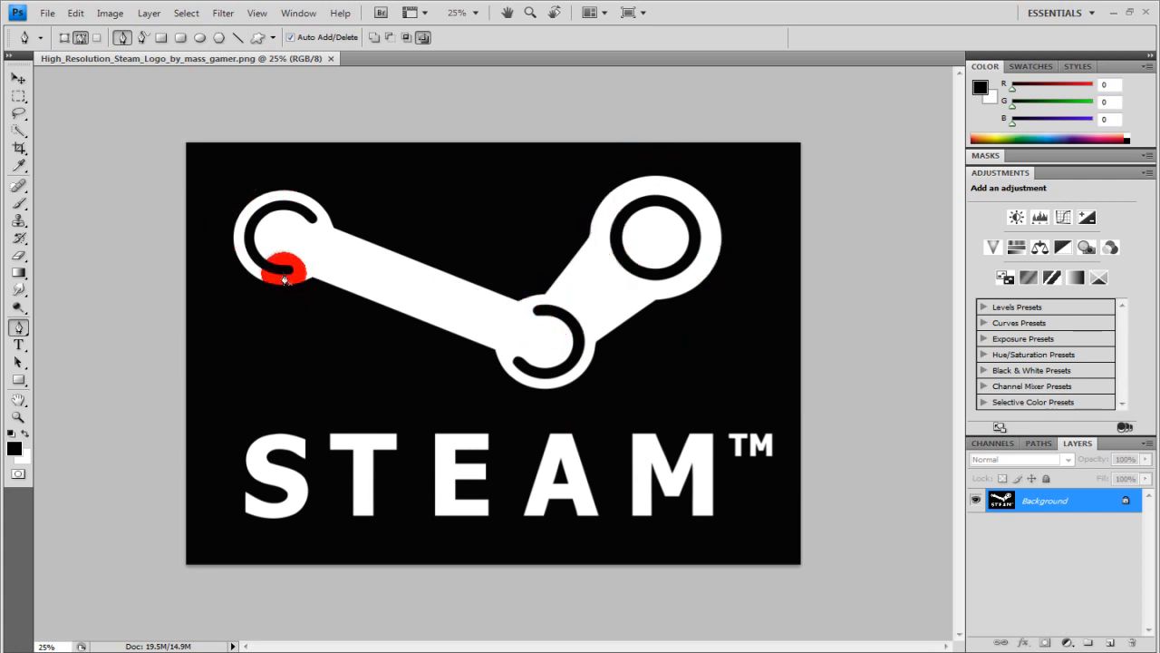
pyautogui.moveTo(281, 272); pyautogui.dragTo(562, 297)
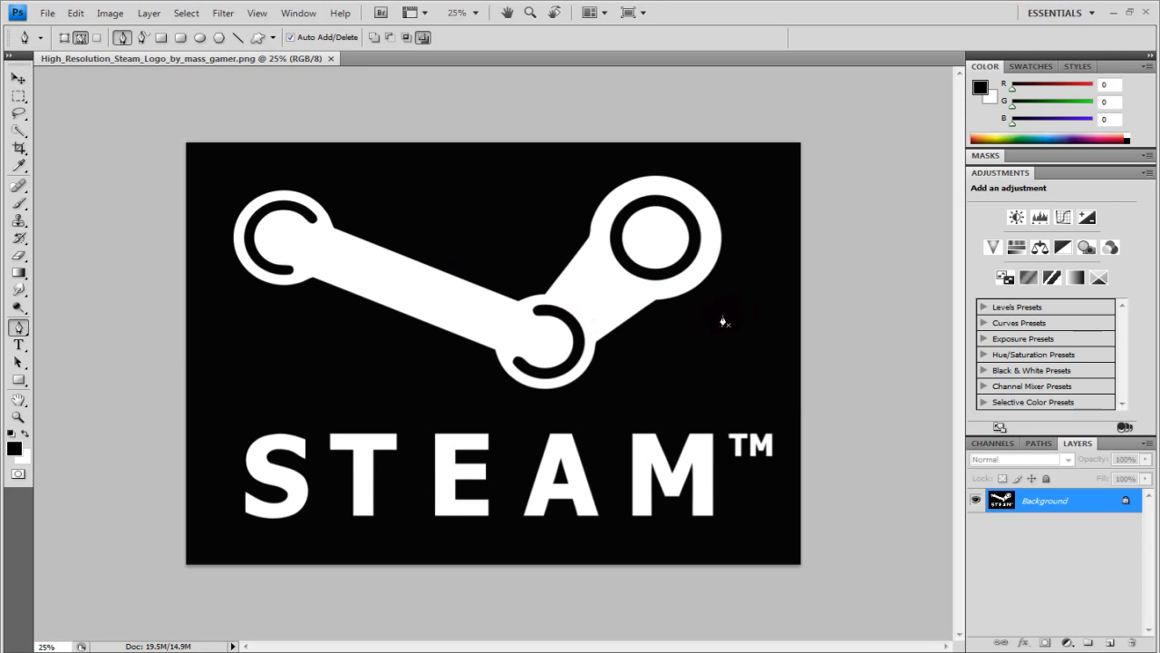
pyautogui.moveTo(697, 330)
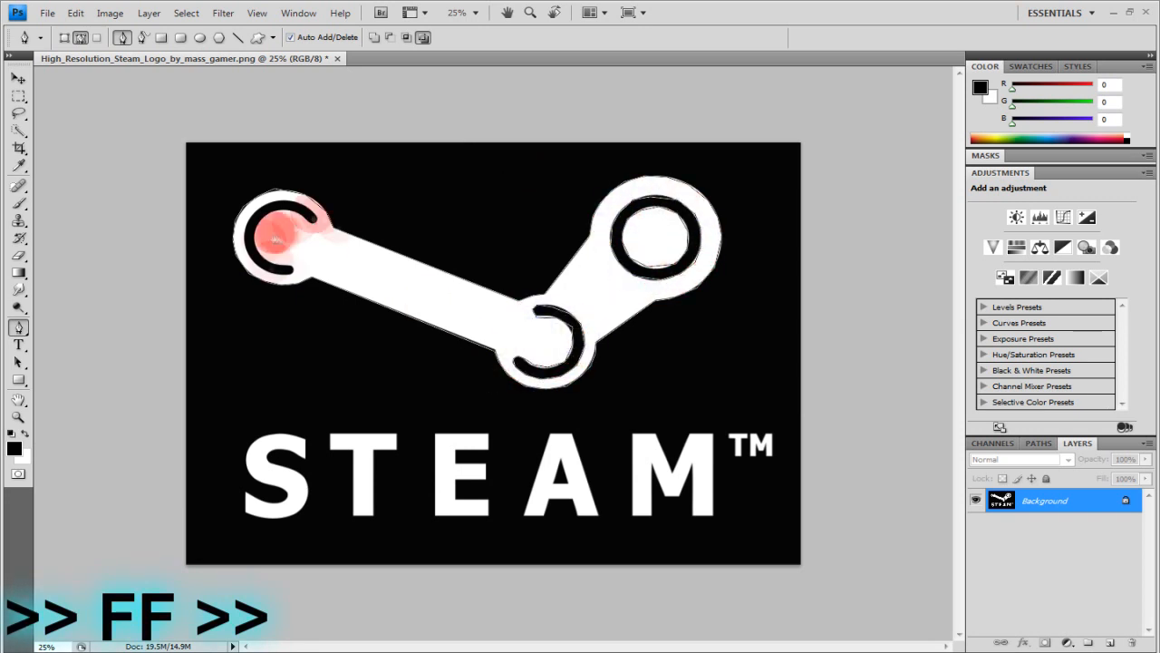
pyautogui.click(625, 209)
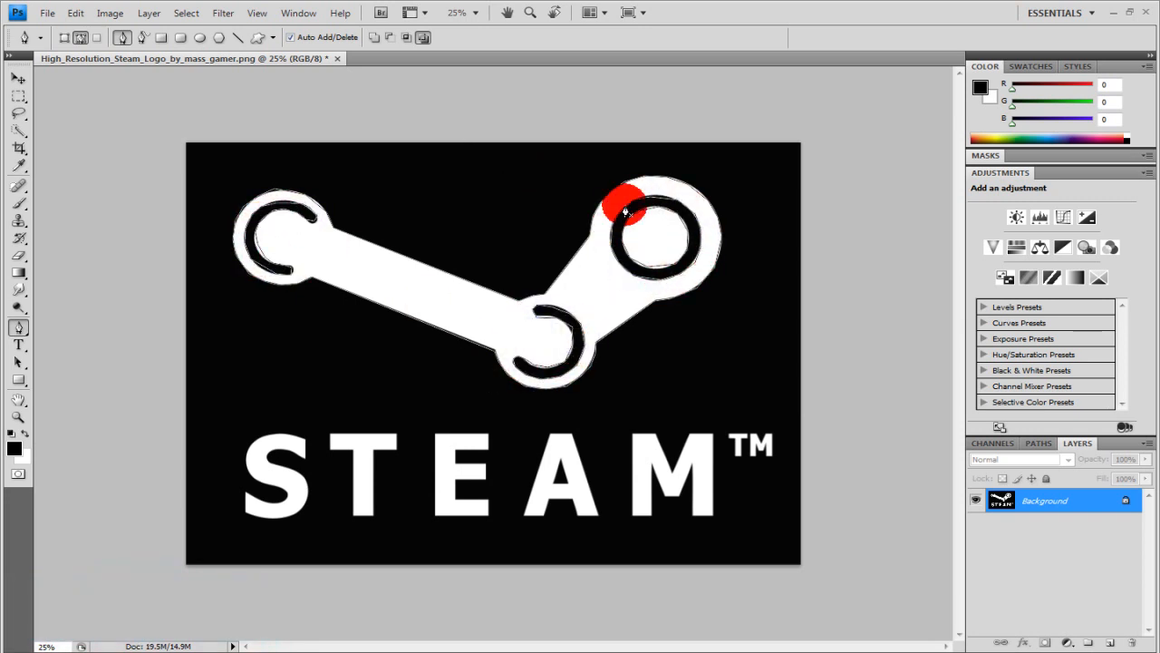
pyautogui.moveTo(624, 213); pyautogui.dragTo(616, 181)
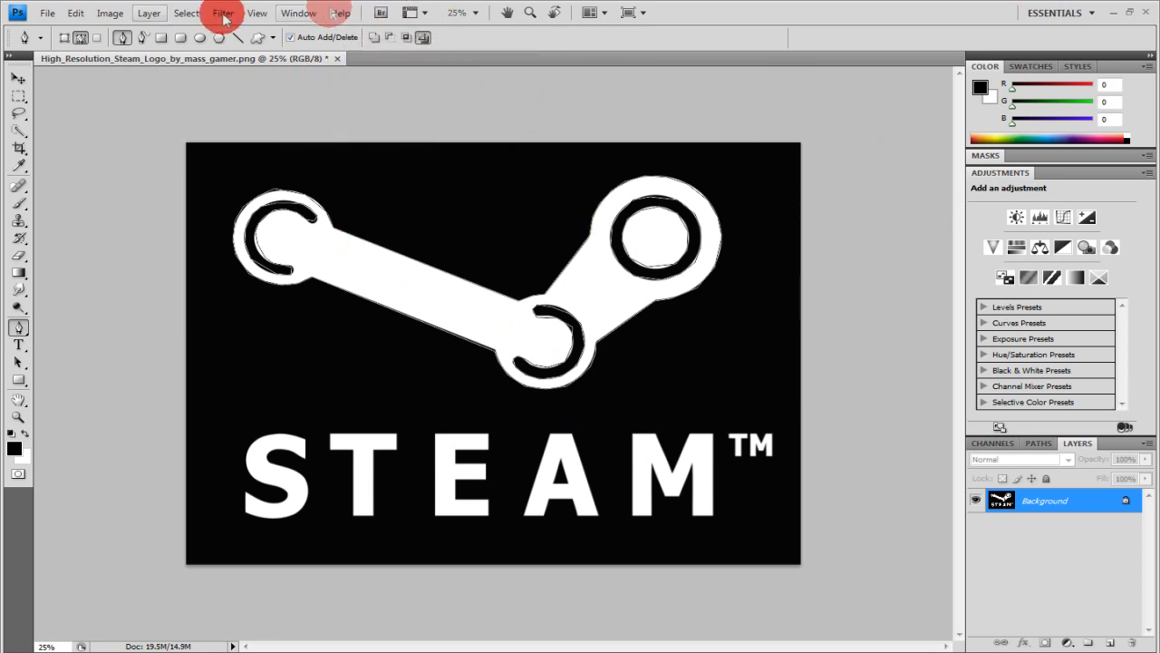
# Step: Choose File > Export > Paths to Illustrator
pyautogui.click(46, 13)
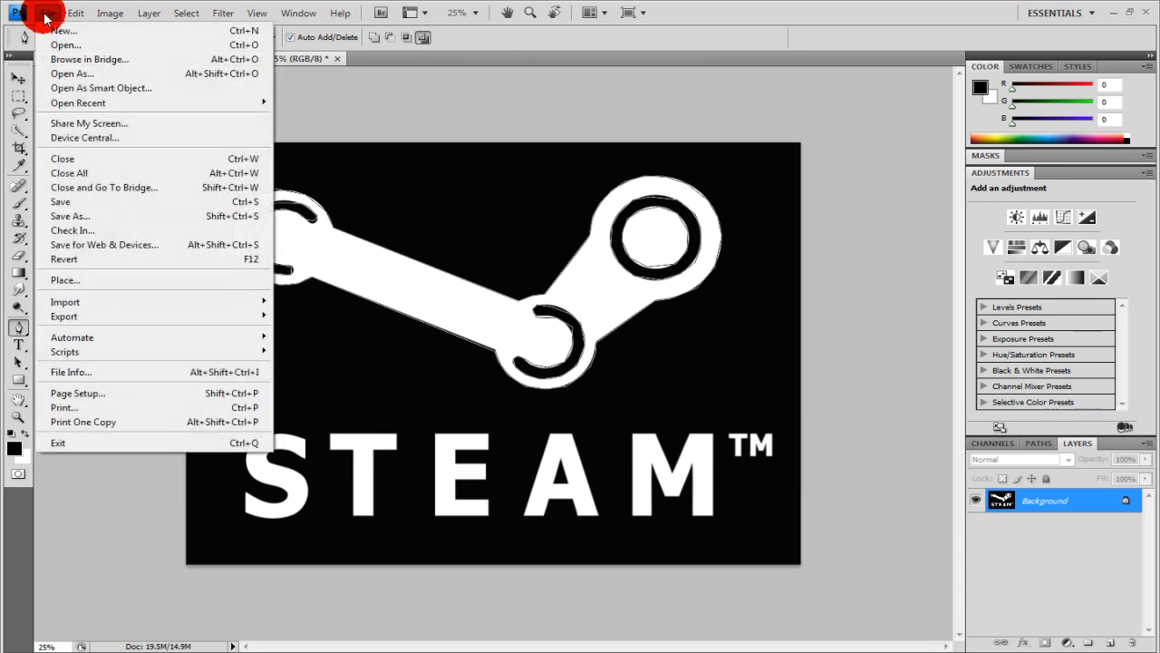
pyautogui.moveTo(64, 317)
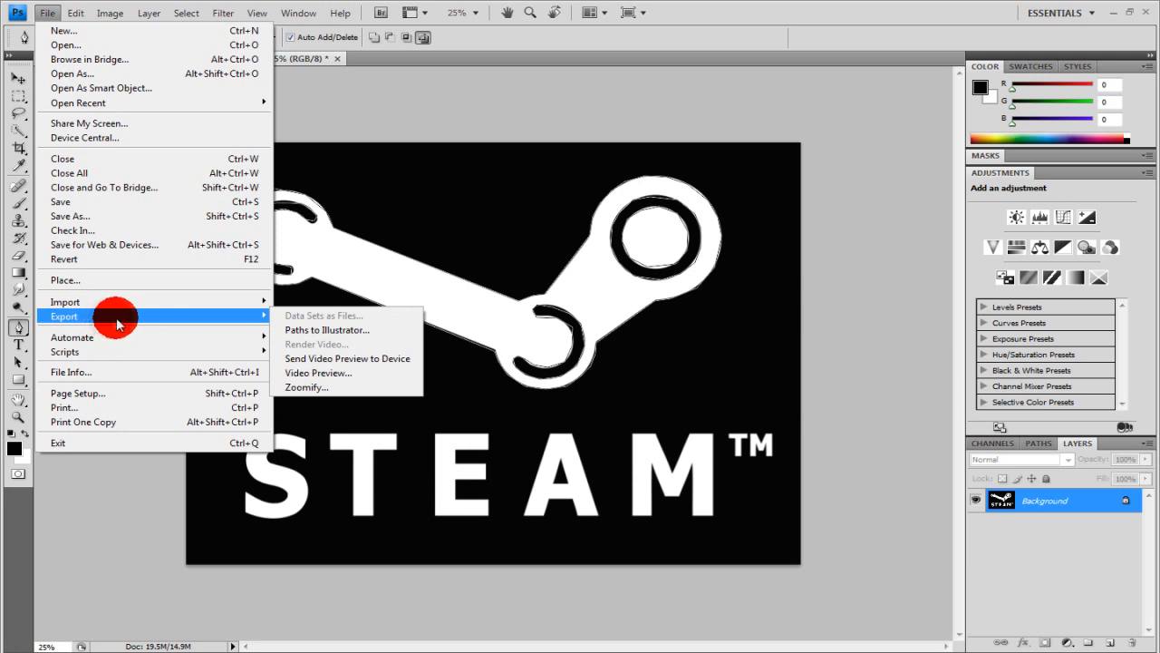
pyautogui.moveTo(303, 330)
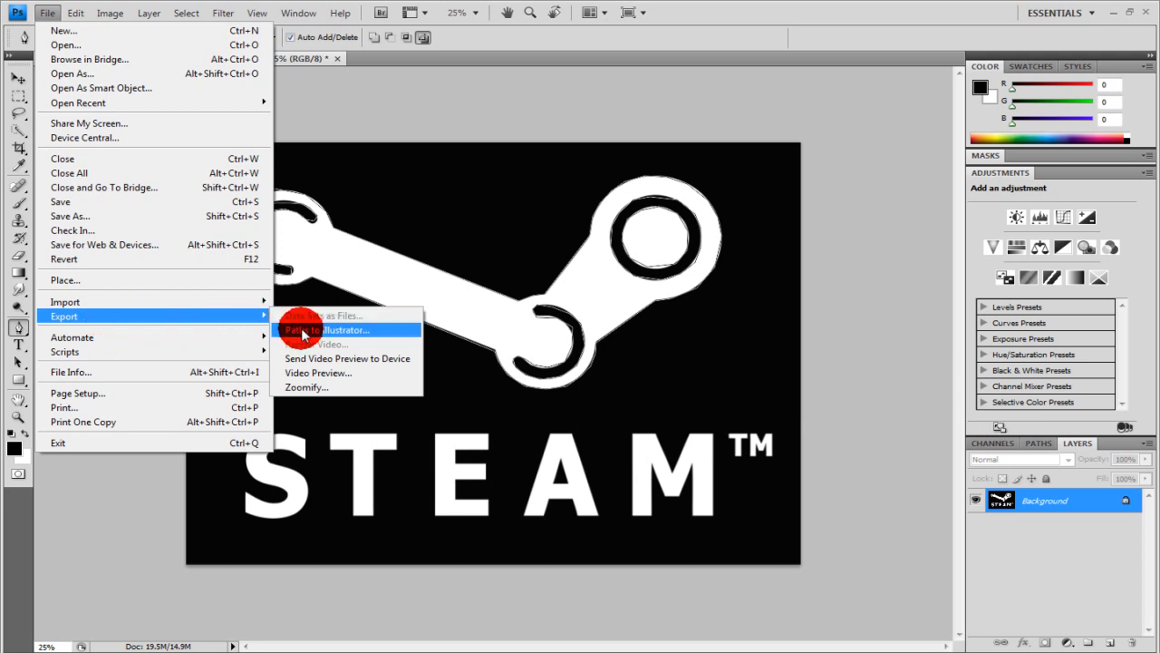
pyautogui.click(327, 329)
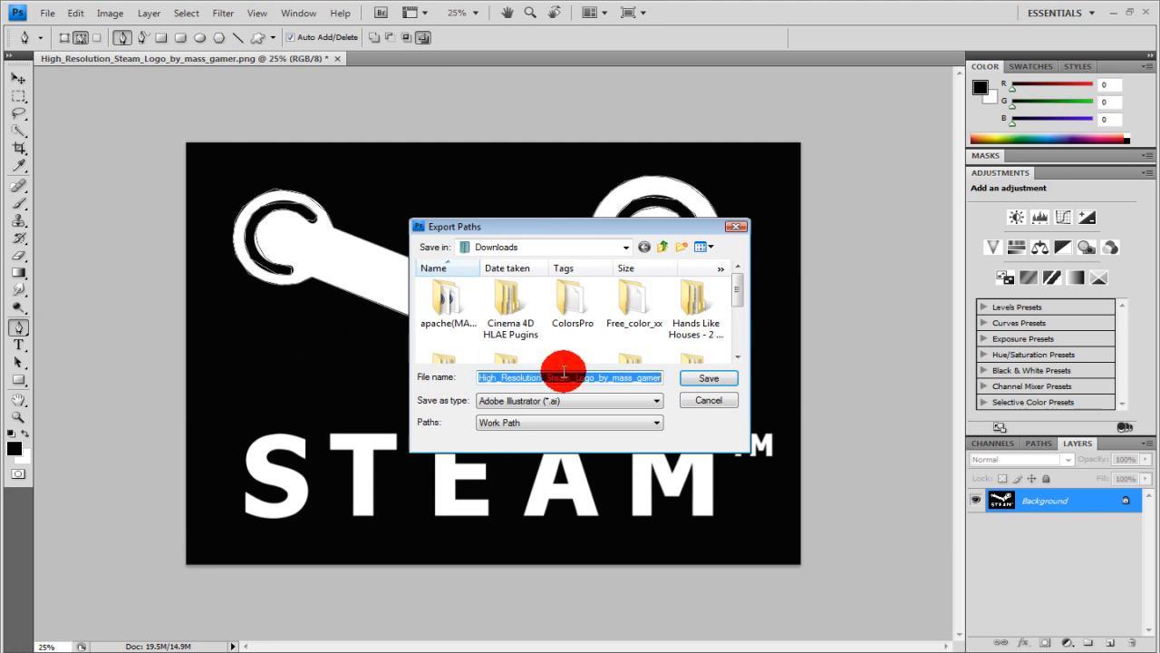
# Step: Save the work path to the Desktop as an Illustrator file named steamlogo
pyautogui.click(623, 246)
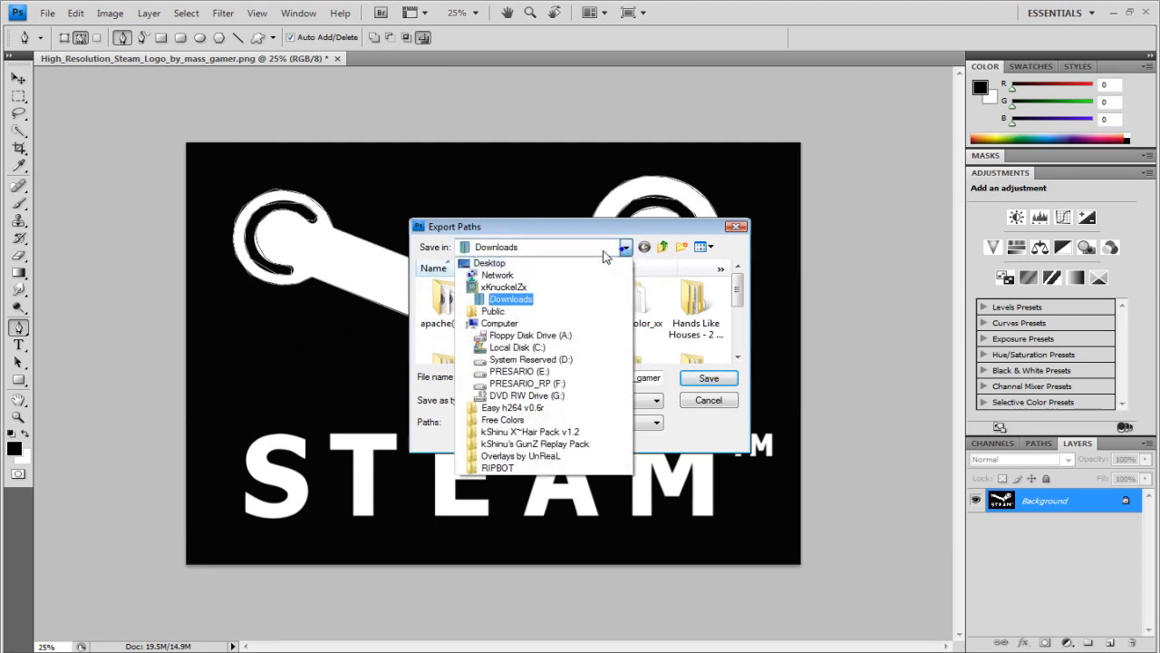
pyautogui.click(490, 263)
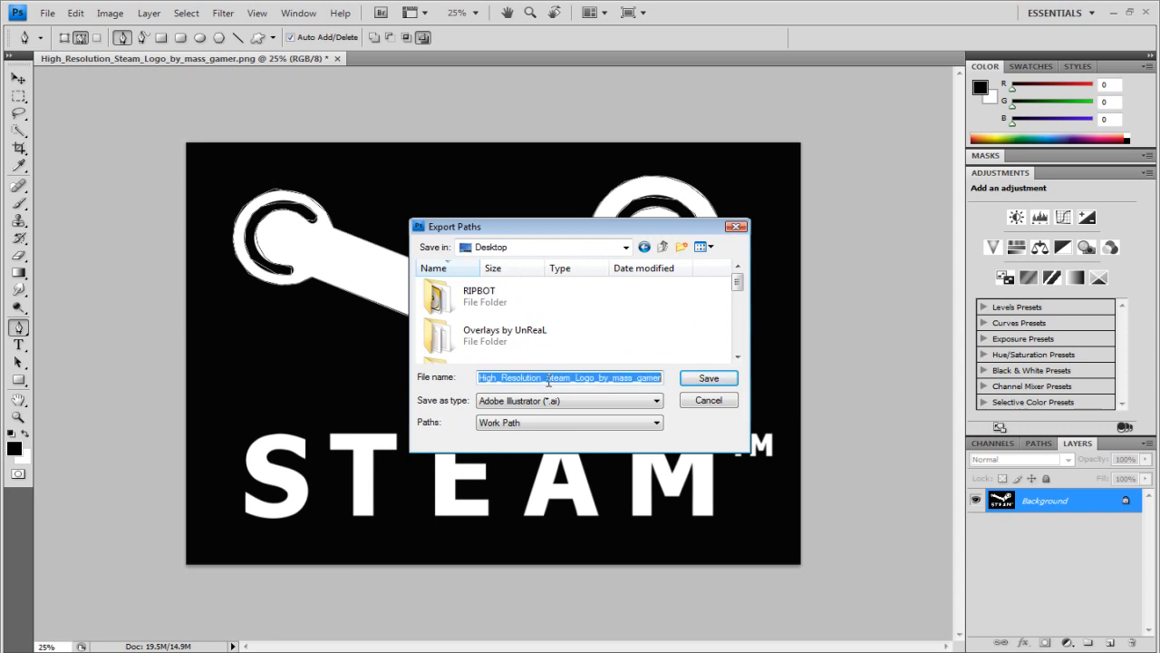
pyautogui.write('st4e')
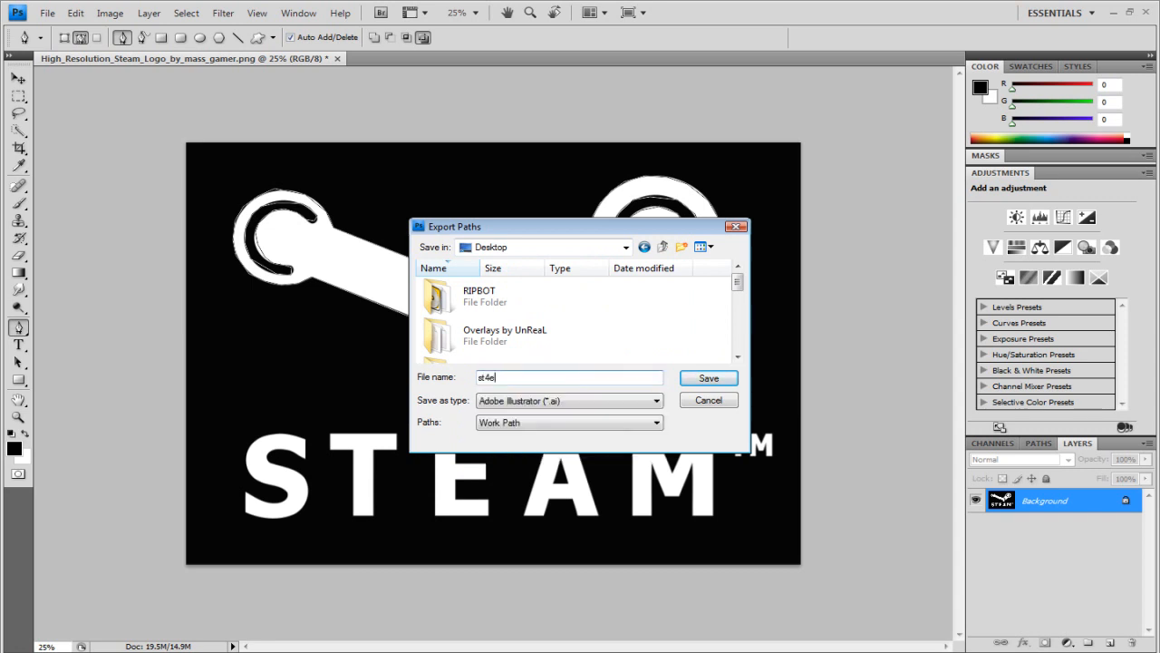
pyautogui.write('steamlogo')
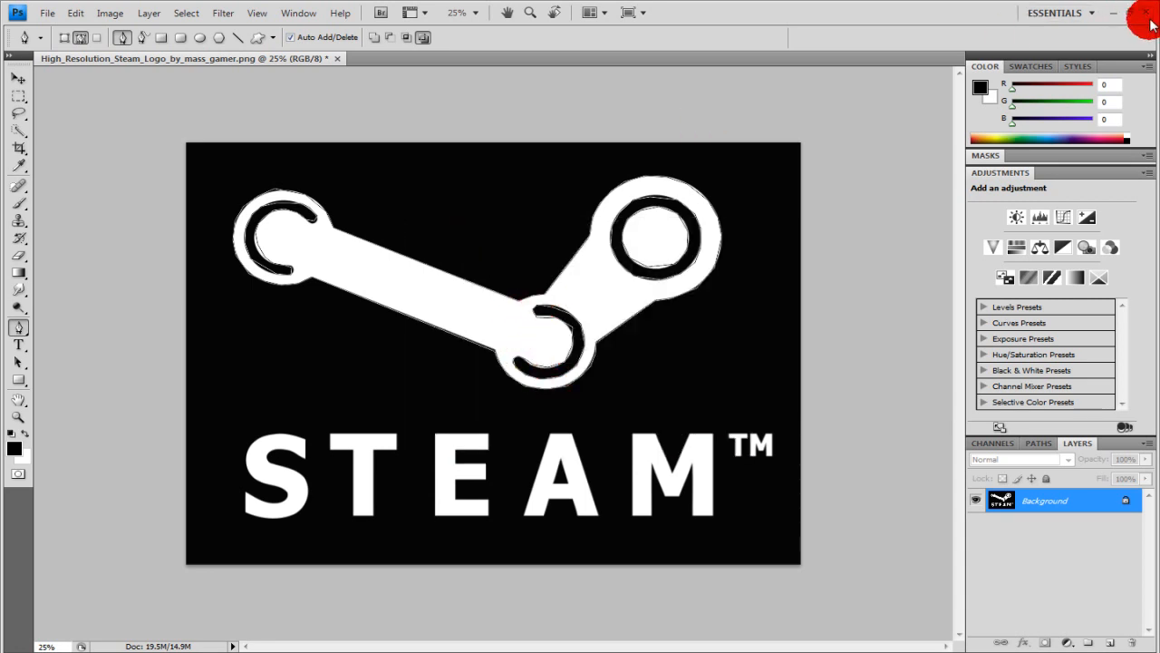
# Step: Minimize Photoshop to reveal the empty Cinema 4D scene
pyautogui.click(1152, 13)
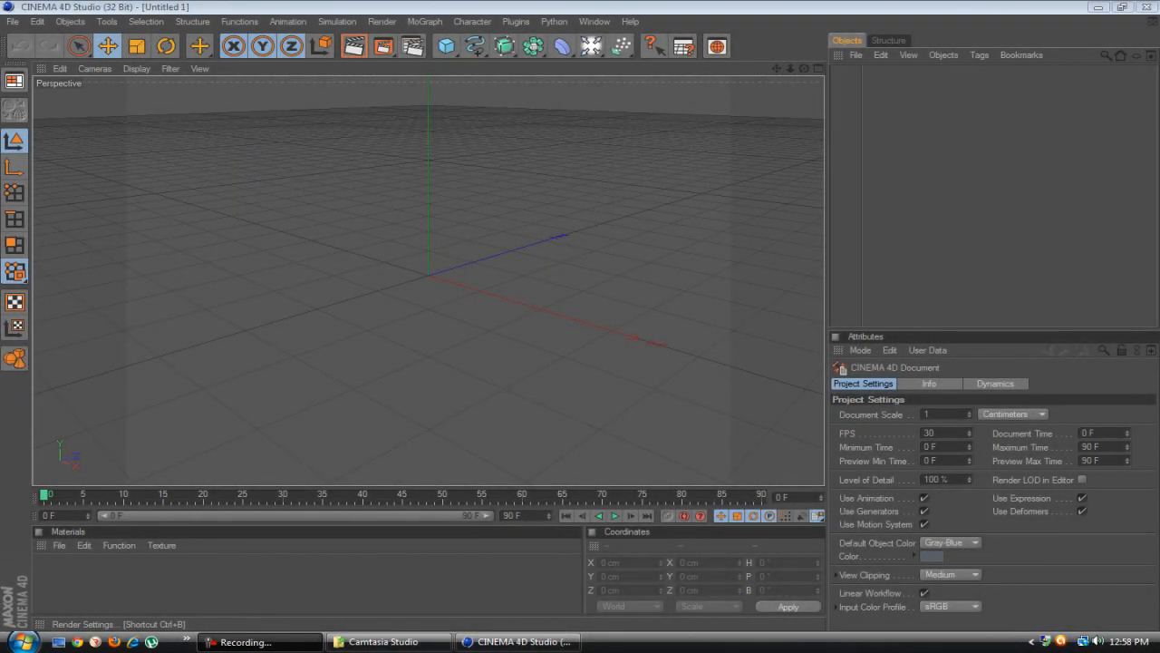
# Step: Open steamlogo.ai from the Desktop and accept the Illustrator import settings
pyautogui.click(13, 21)
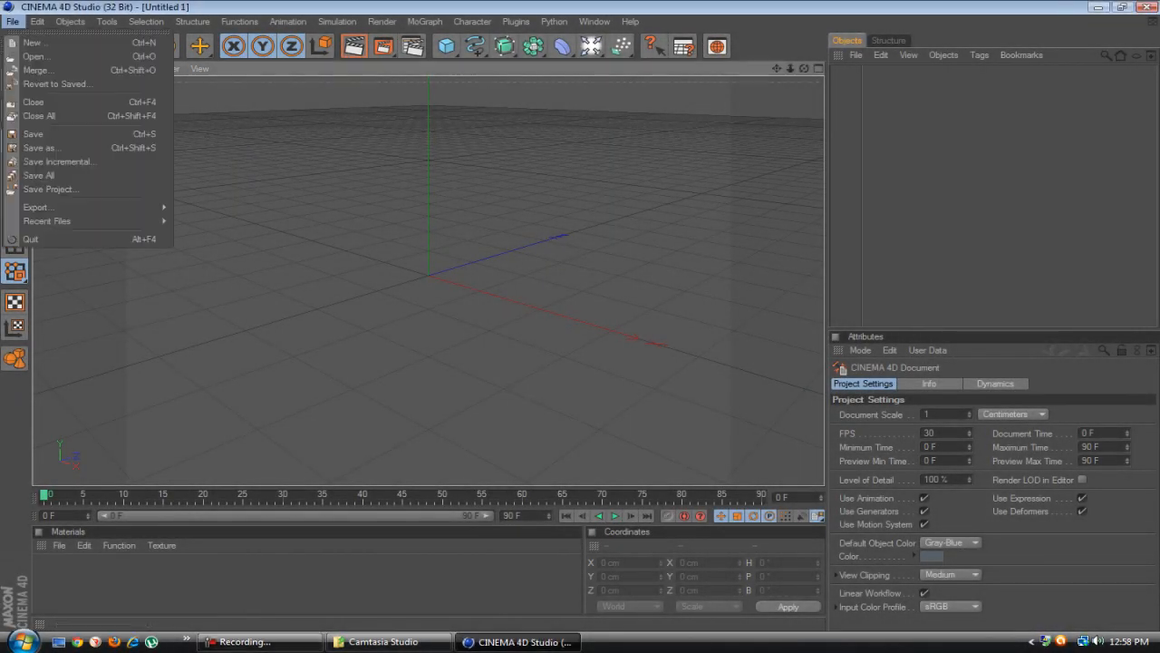
pyautogui.click(36, 56)
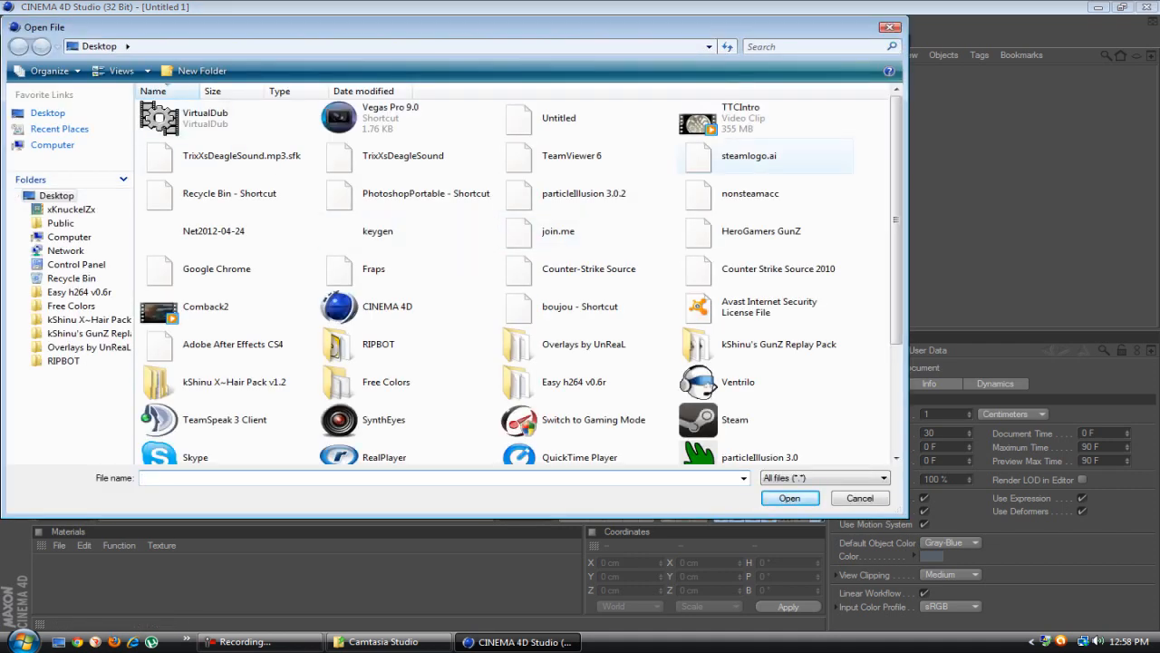
pyautogui.click(748, 155)
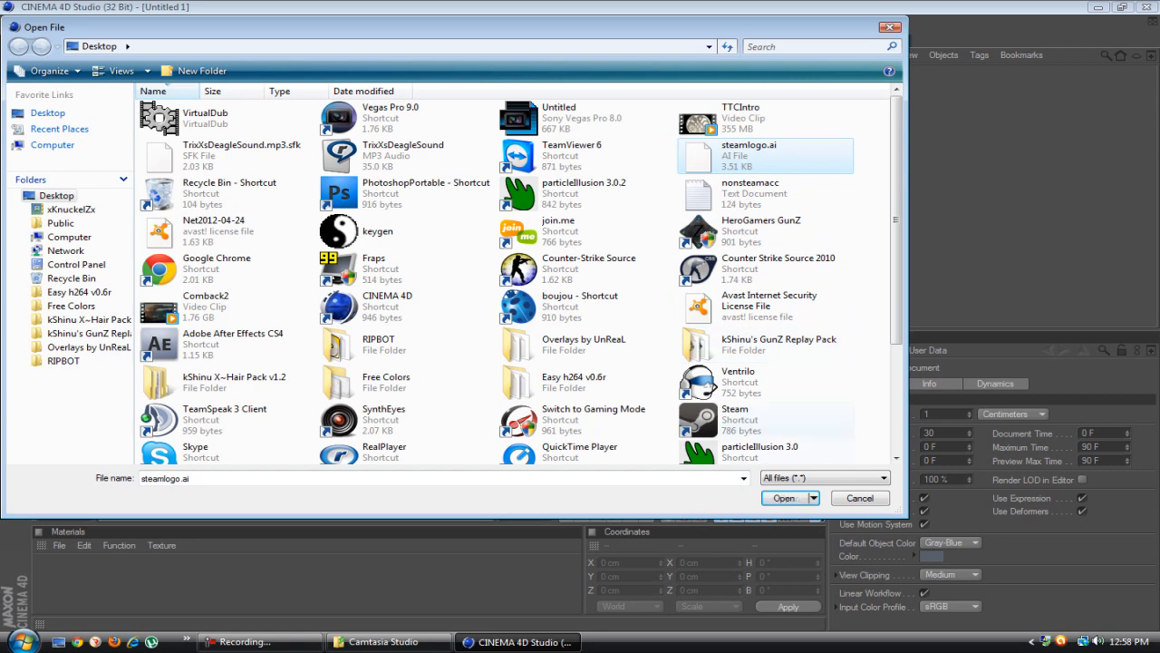
pyautogui.click(783, 498)
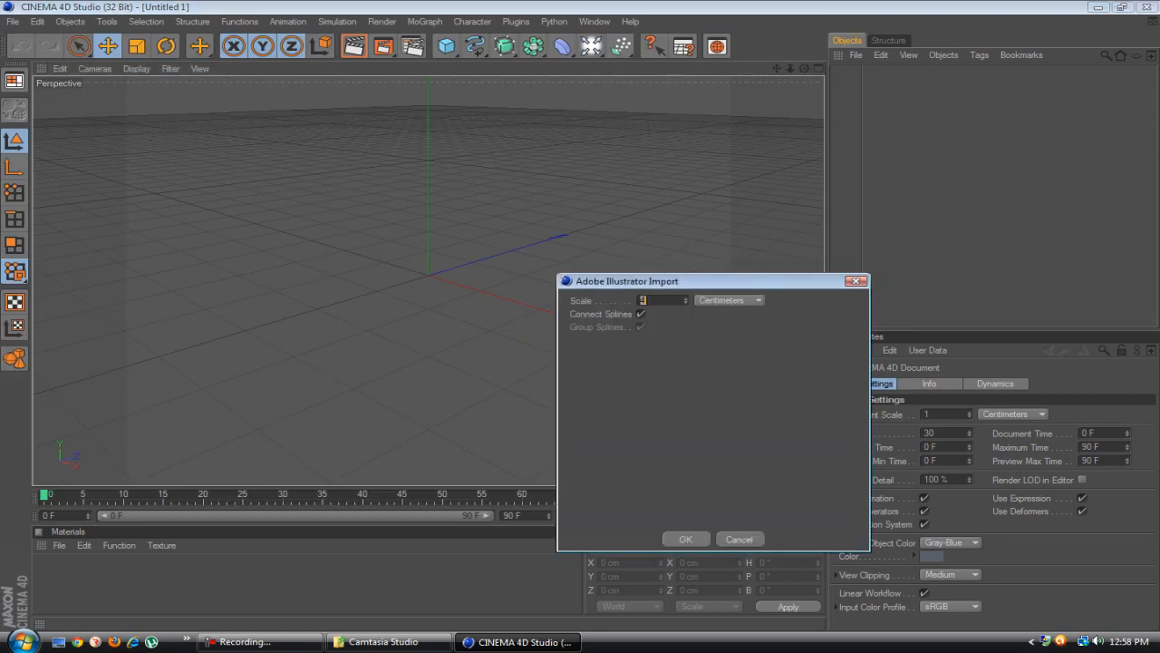
pyautogui.click(685, 539)
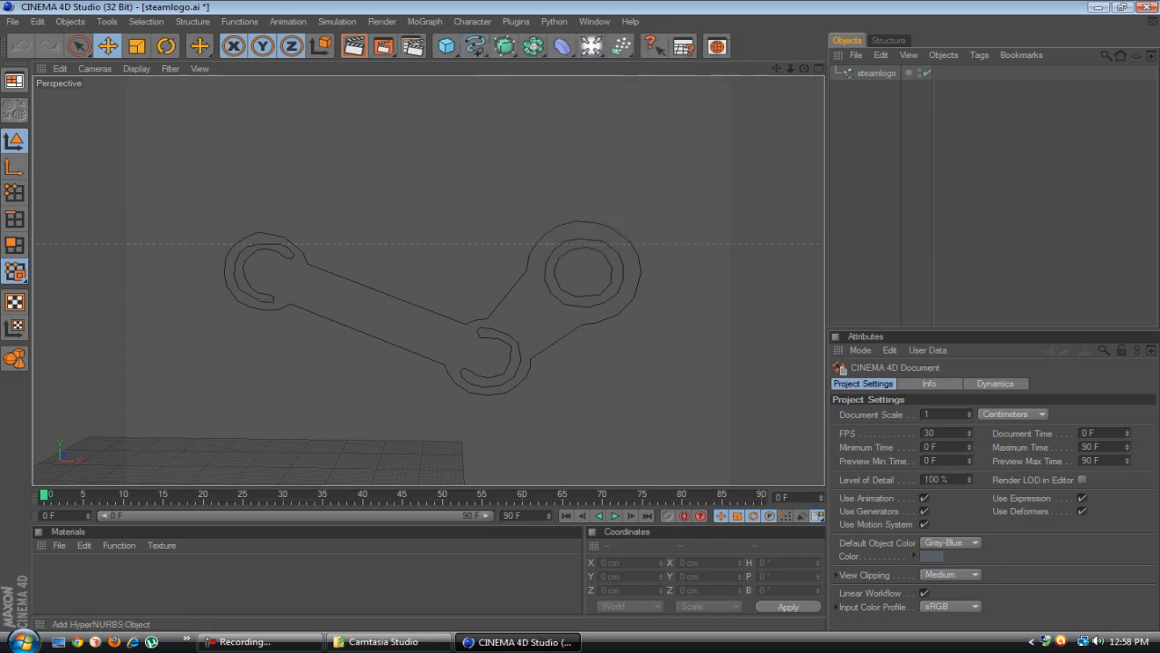
# Step: Open the NURBS generator menu once the steamlogo spline has loaded
pyautogui.click(504, 45)
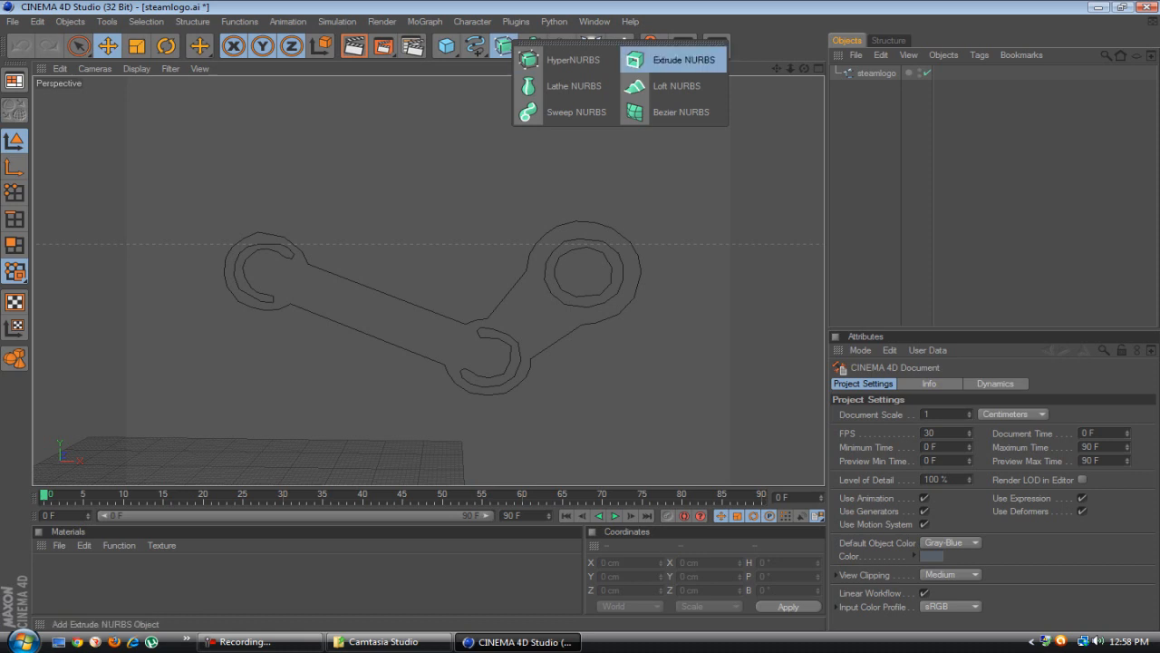
# Step: Add an Extrude NURBS object, select it and start entering its extrusion depth
pyautogui.click(672, 59)
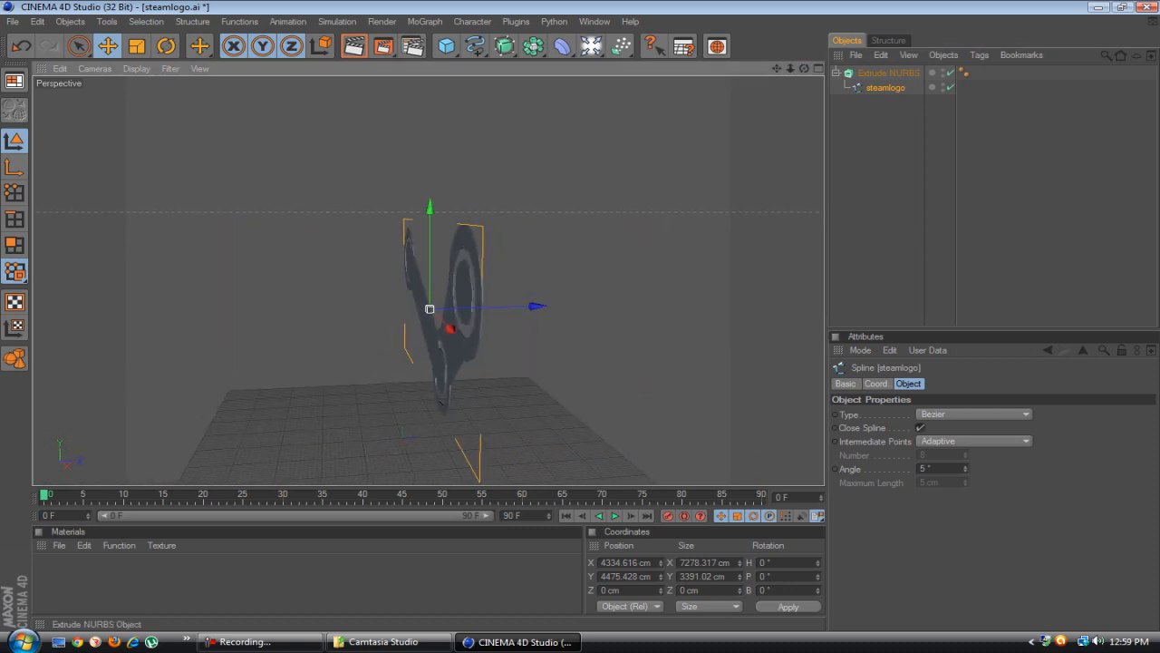
pyautogui.click(889, 73)
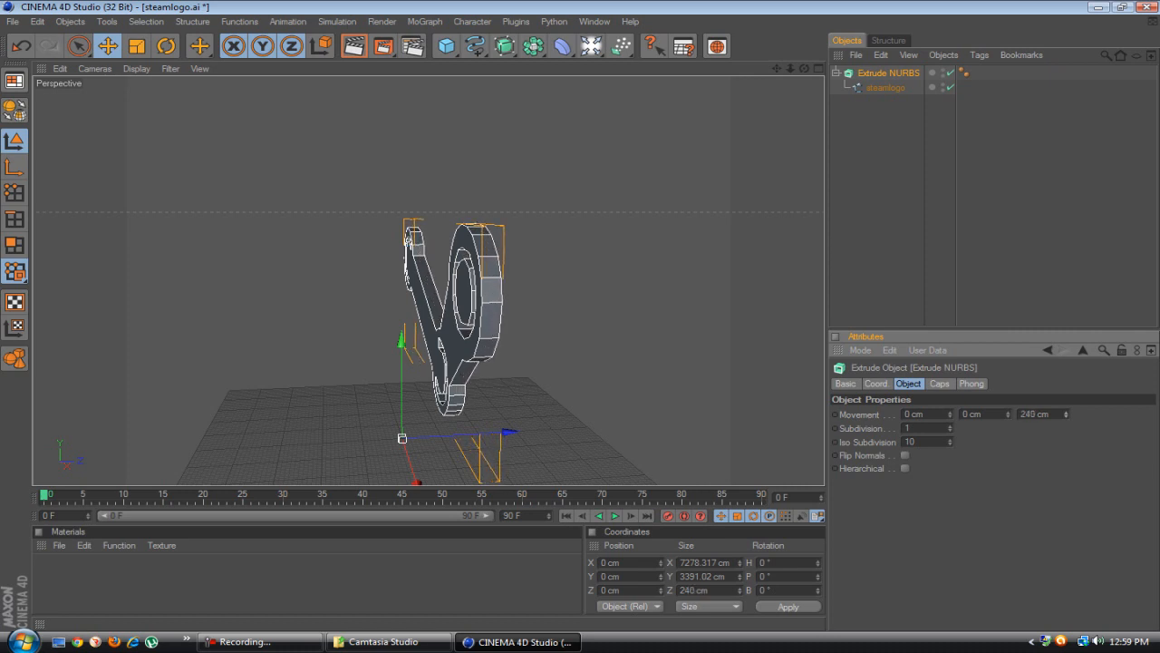
pyautogui.write('3')
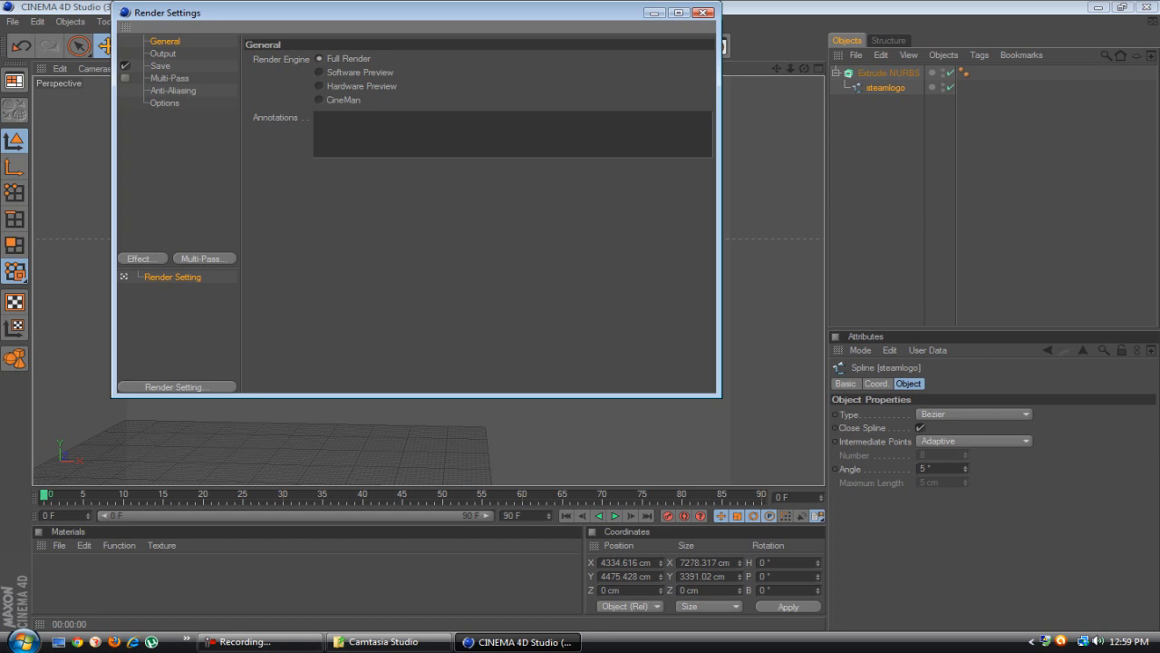
# Step: Set the render Output width to 1280 pixels
pyautogui.click(162, 54)
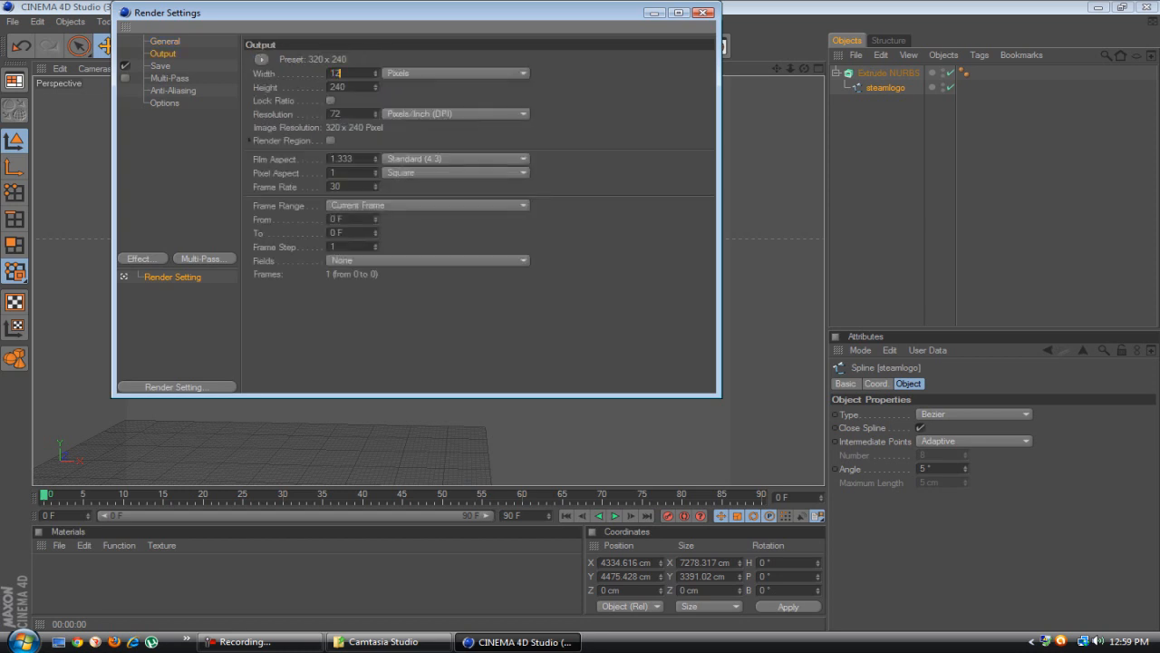
pyautogui.write('1280')
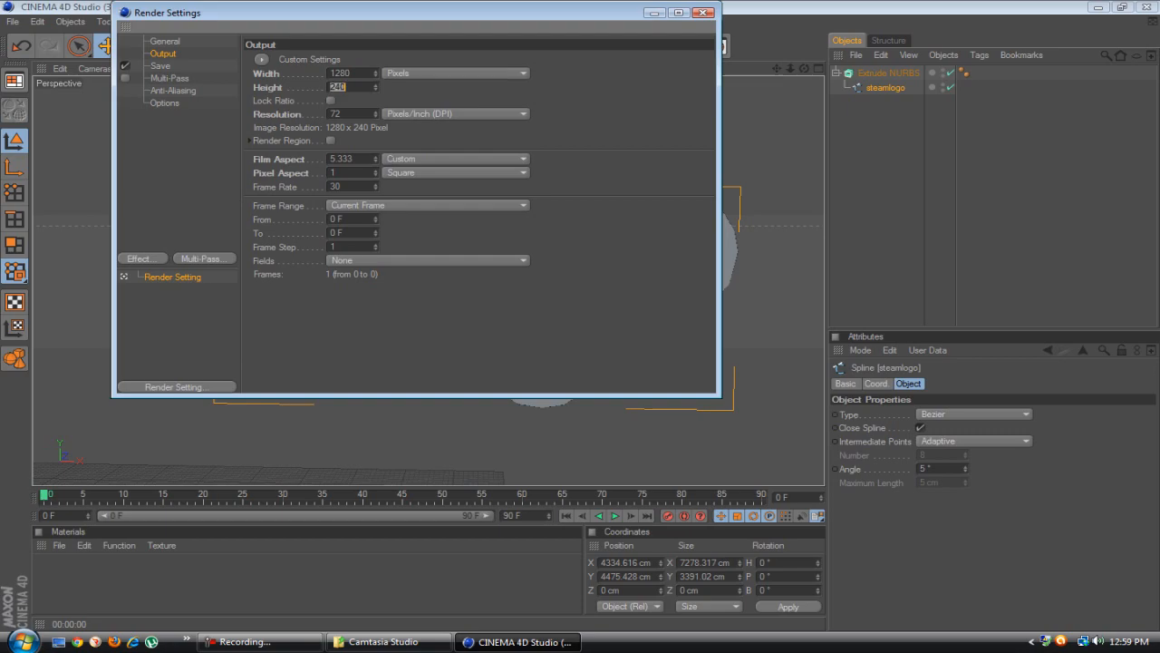